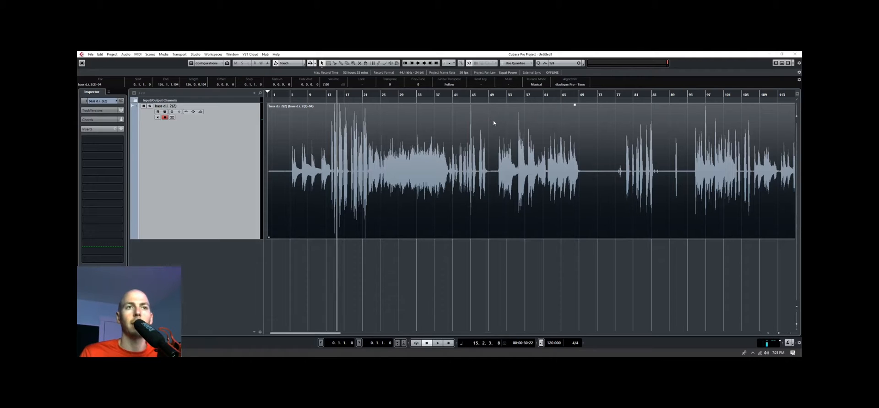
mouse_move(503, 126)
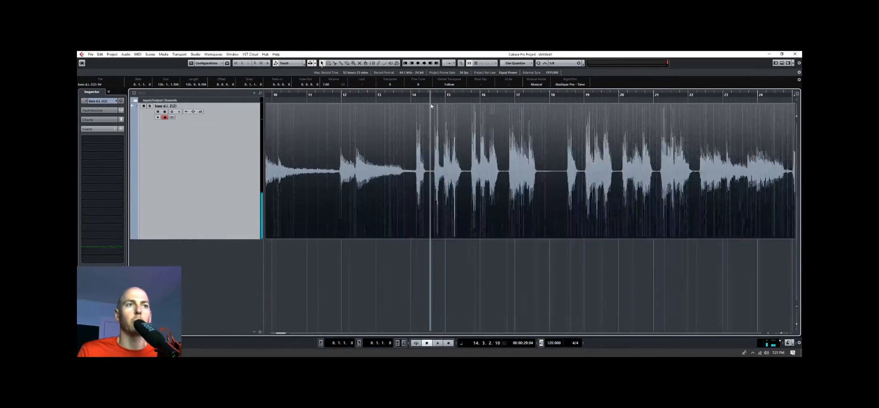
Step: Select the bass DI event and start offline Pitch Shift processing via Audio > Process
left_click(438, 343)
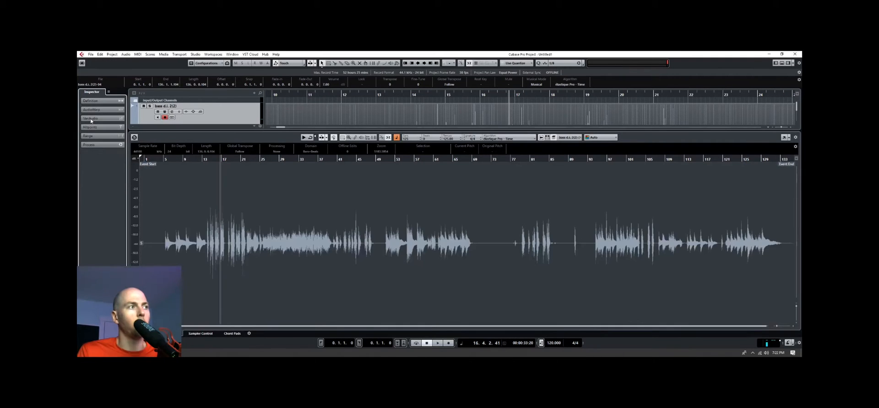
left_click(93, 126)
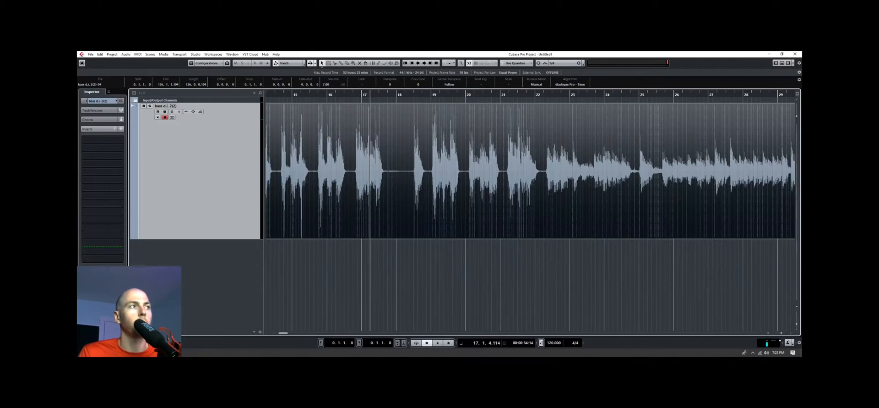
left_click(126, 53)
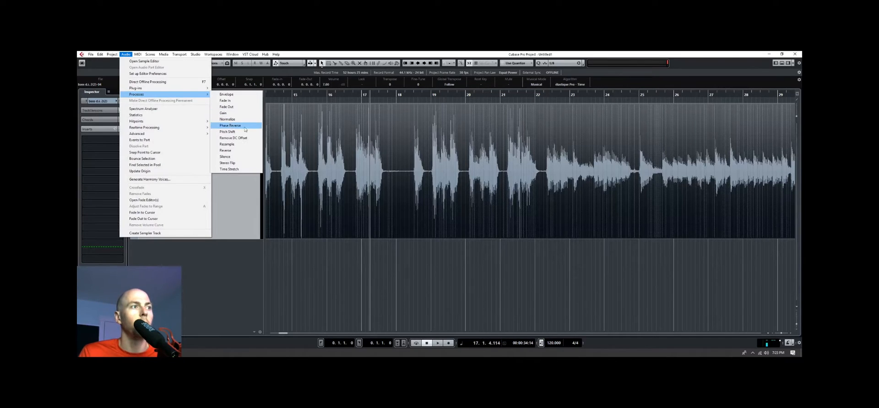
left_click(221, 130)
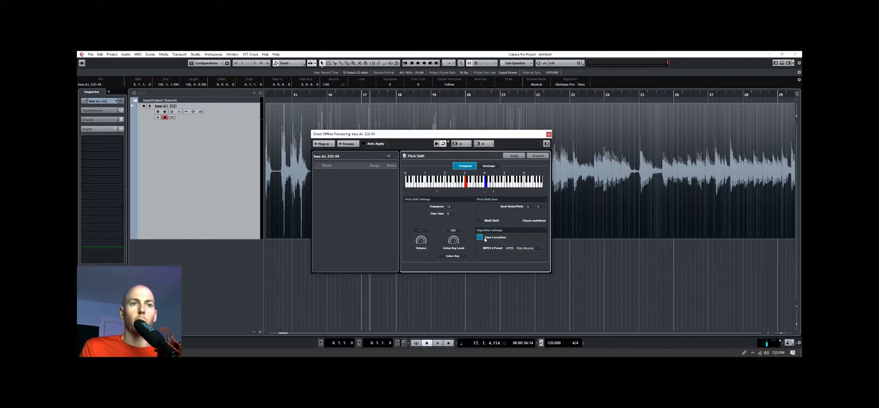
left_click(480, 237)
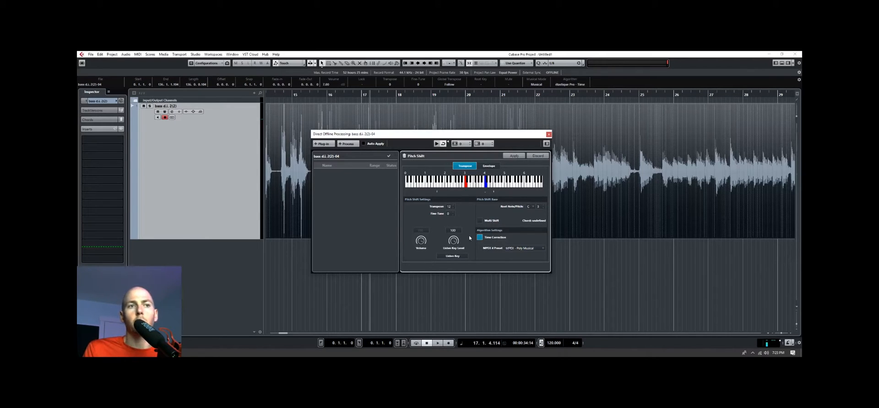
left_click(480, 238)
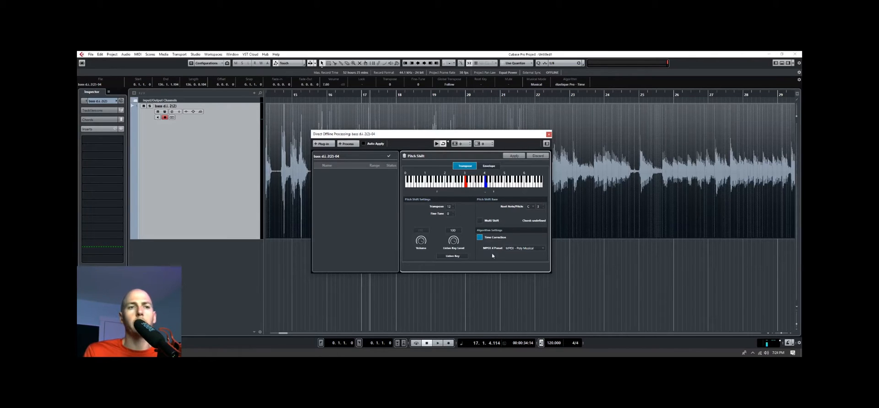
left_click(522, 248)
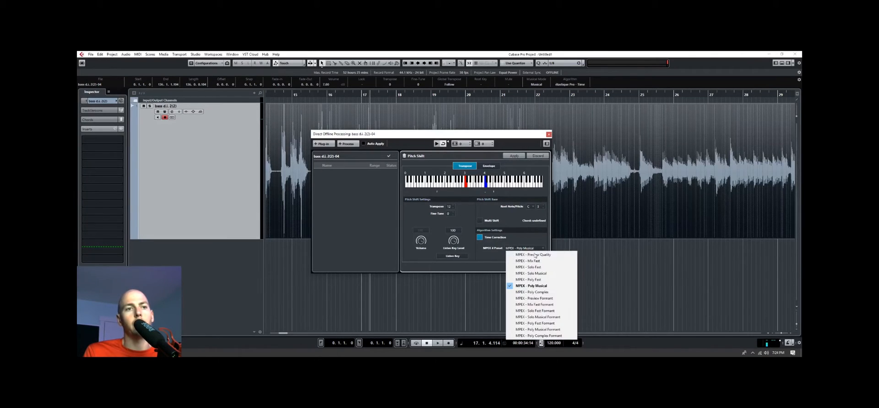
mouse_move(539, 285)
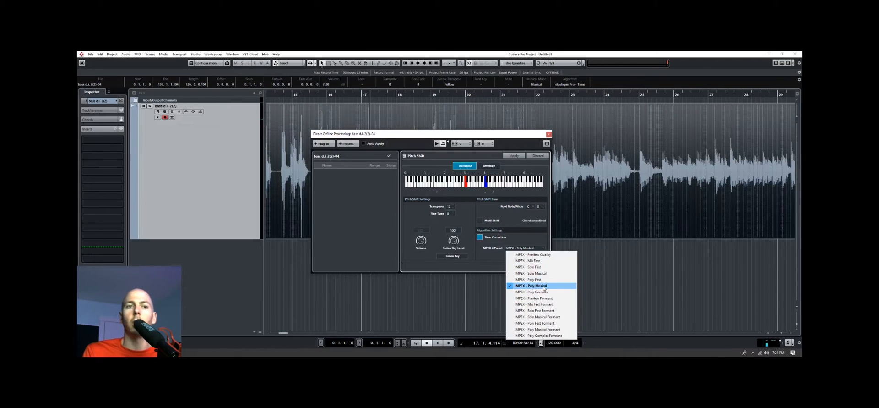
left_click(531, 284)
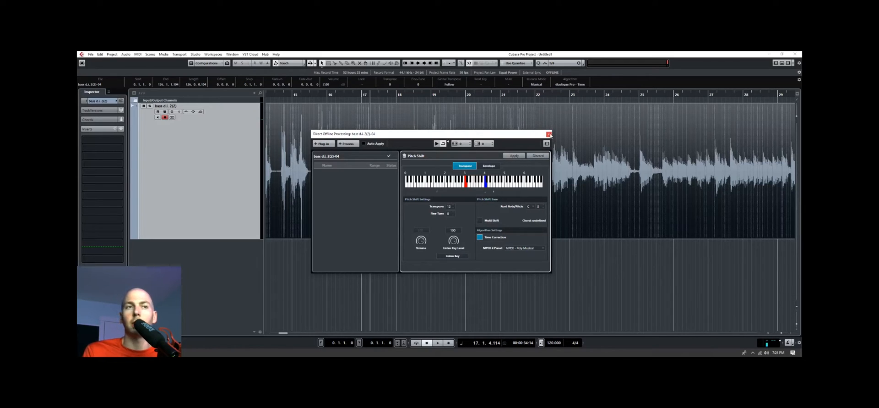
mouse_move(523, 161)
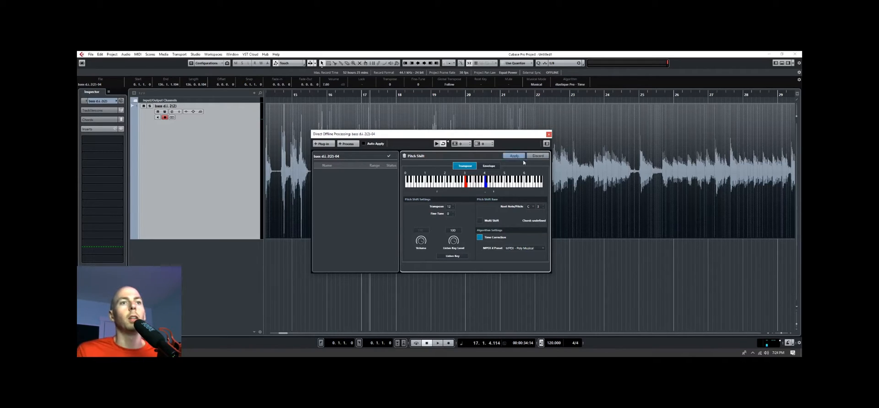
left_click(514, 155)
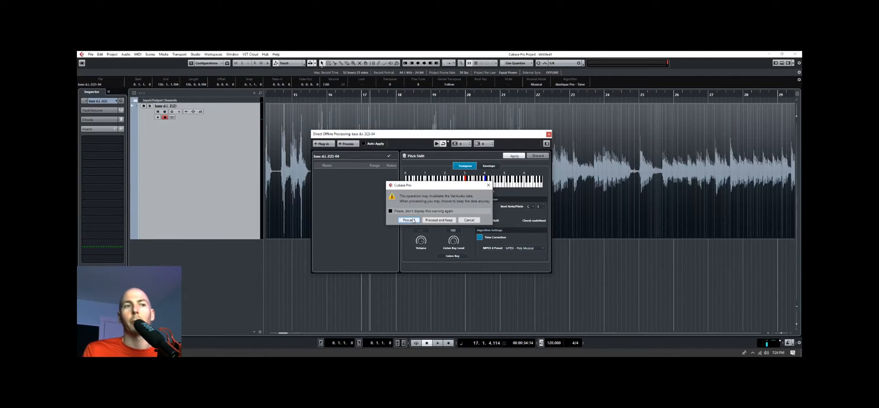
Step: Proceed past the VariAudio warning so the +12 semitone pitch shift is applied
left_click(409, 219)
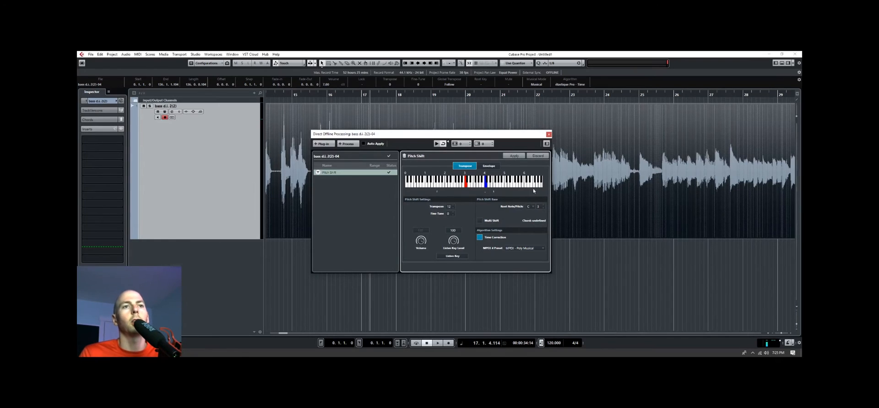
mouse_move(583, 147)
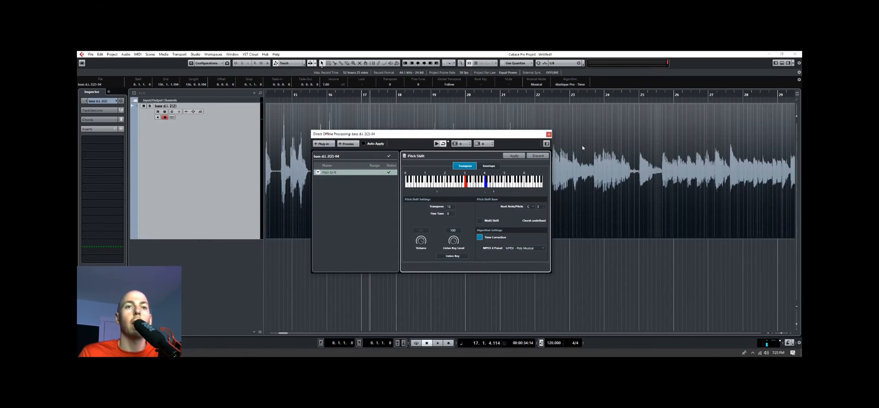
mouse_move(548, 133)
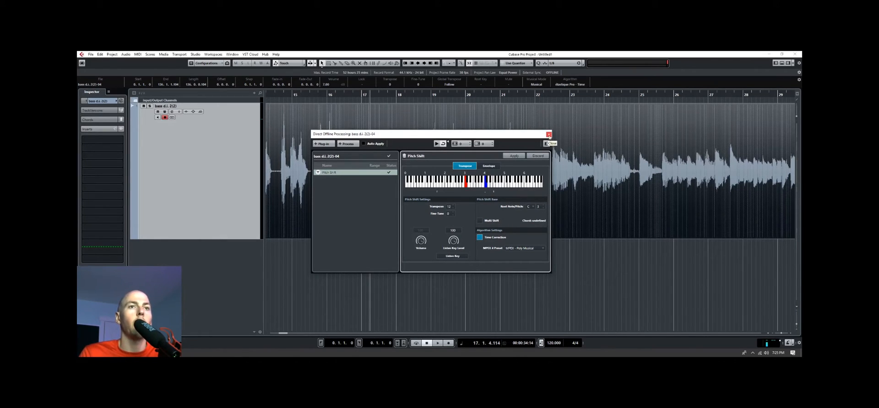
Step: Close the Direct Offline Processing window to return to the pitch-shifted bass
left_click(548, 133)
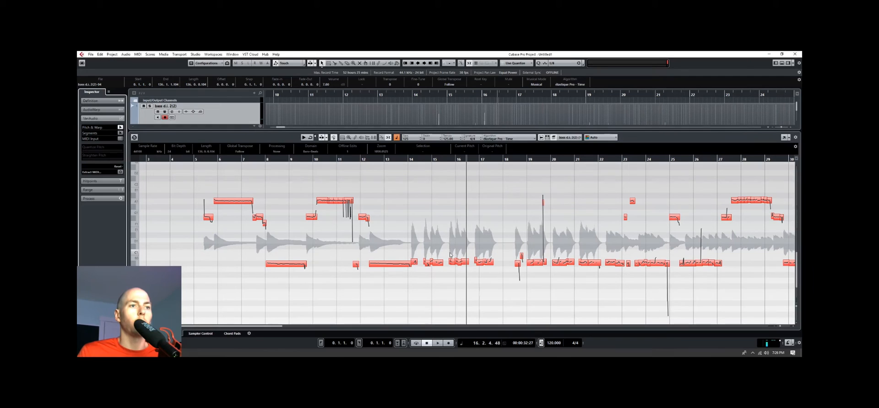
mouse_move(654, 251)
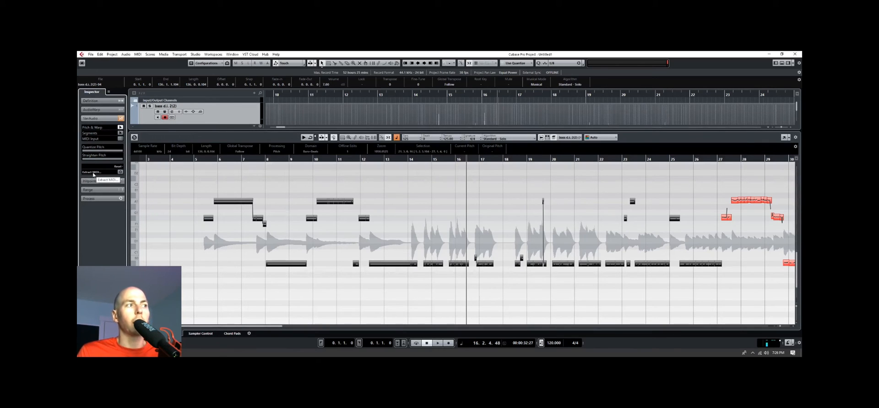
Step: Extract the VariAudio notes at Fixed Velocity to a New MIDI Track
left_click(91, 171)
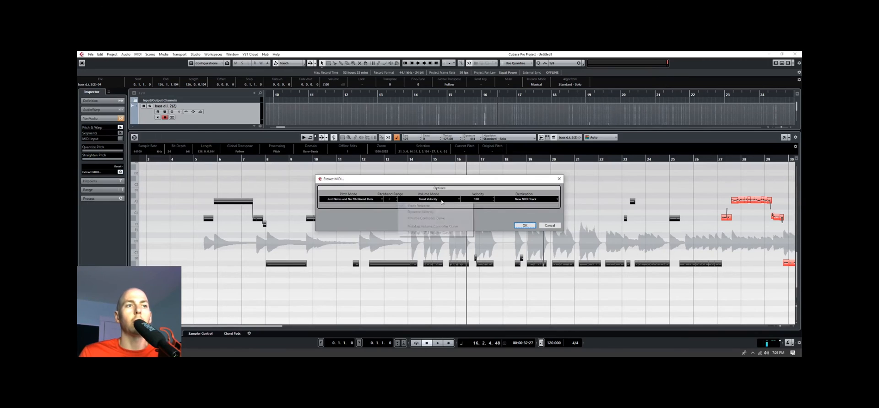
left_click(441, 199)
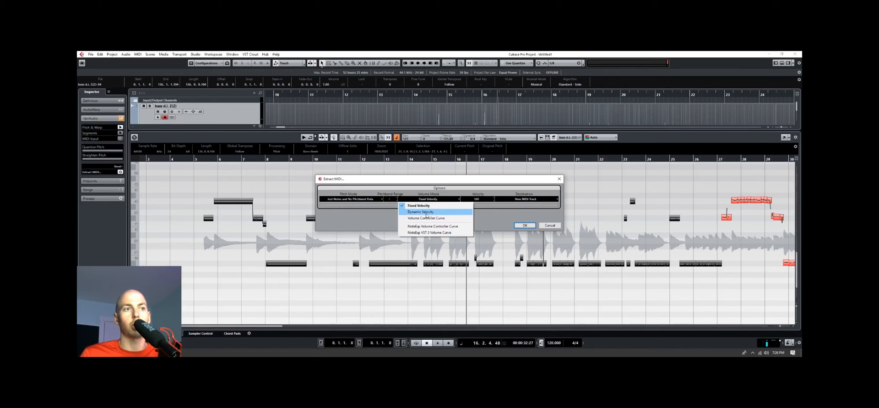
left_click(420, 206)
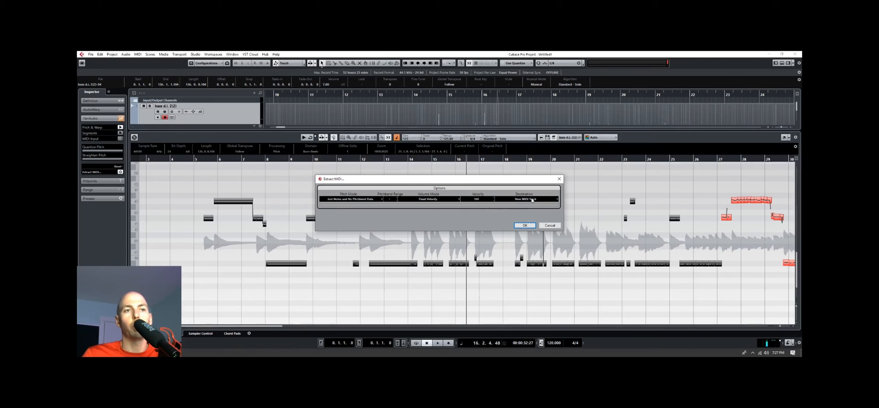
left_click(525, 225)
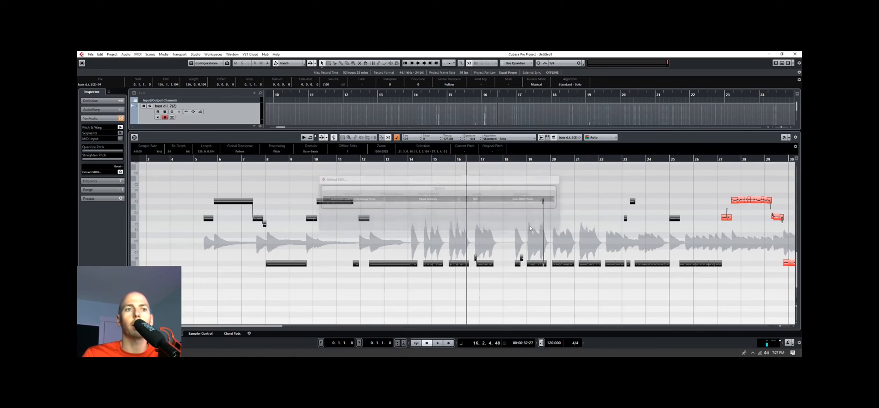